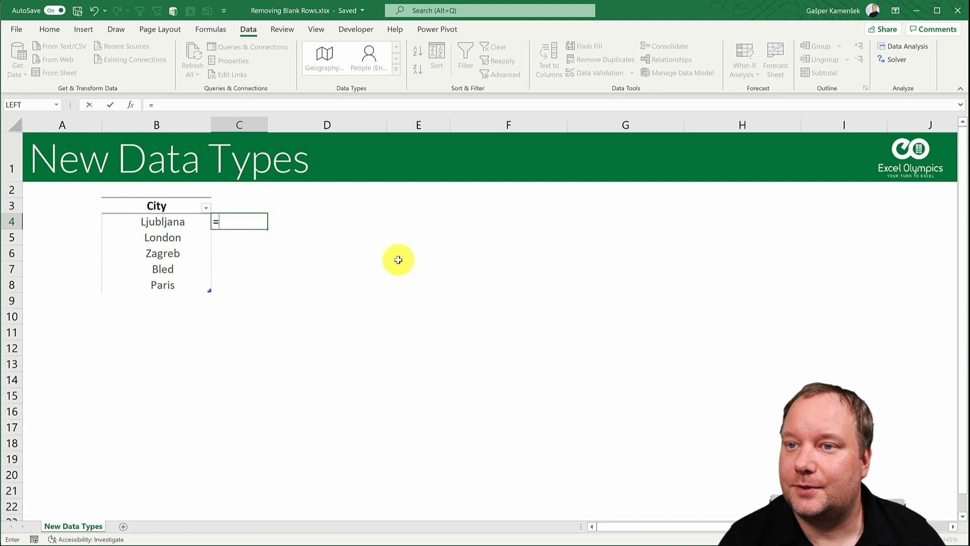
key("Enter")
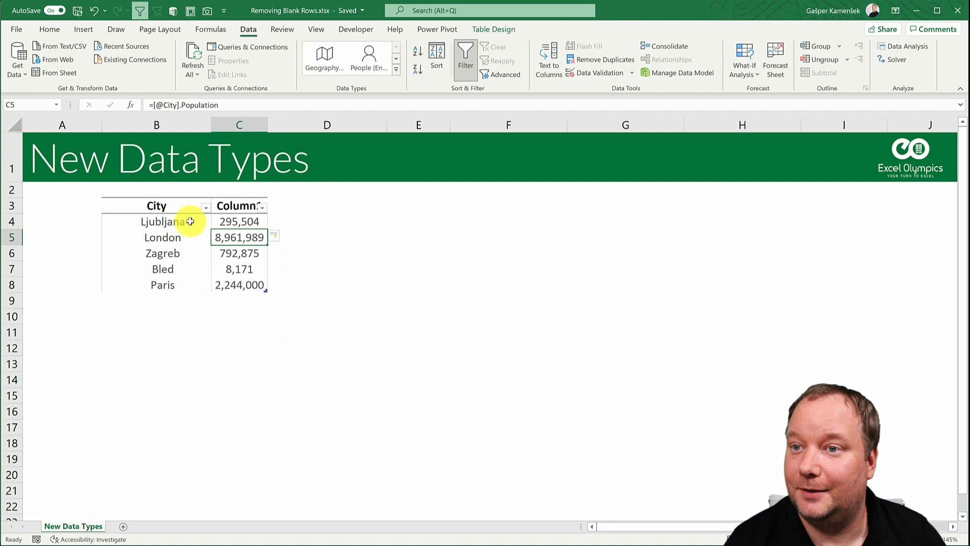
type("=[@City].l")
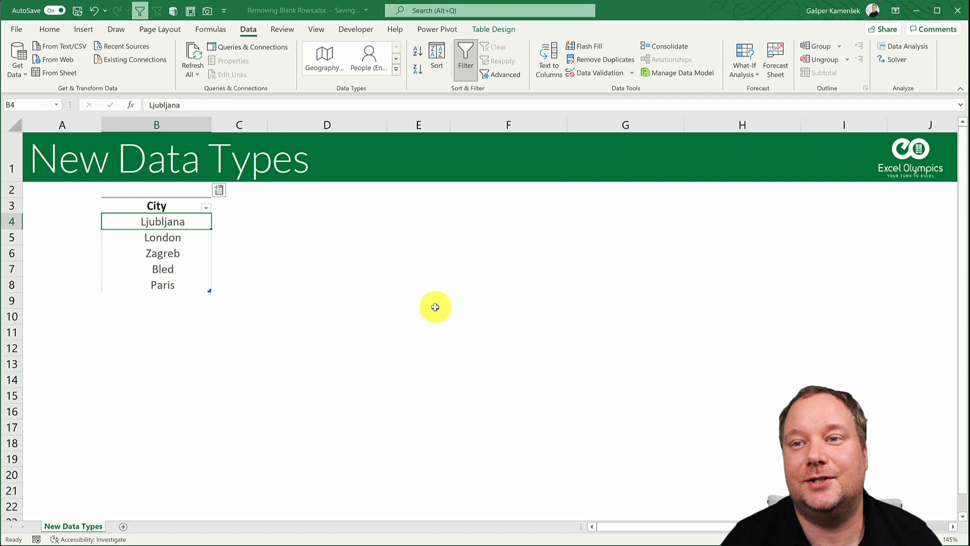
mouse_move(190, 221)
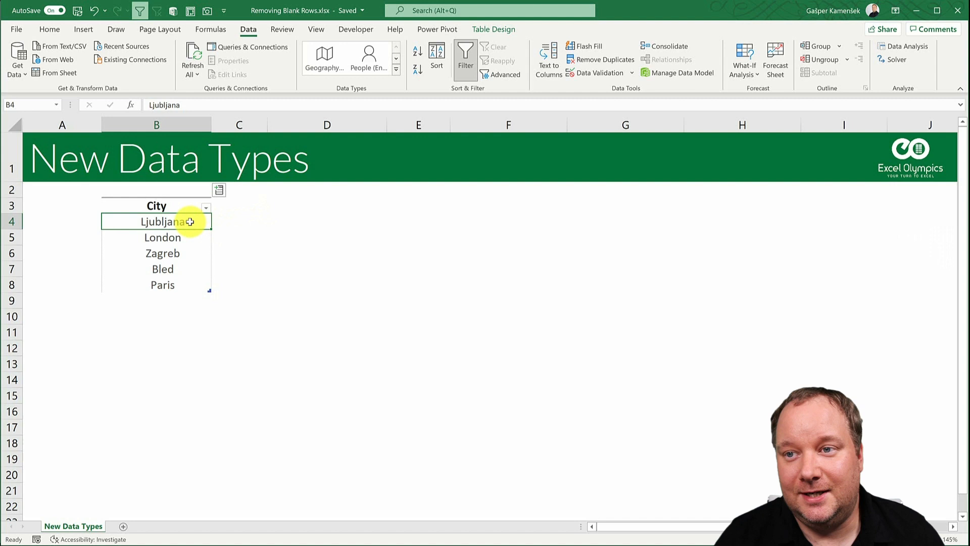
mouse_move(253, 223)
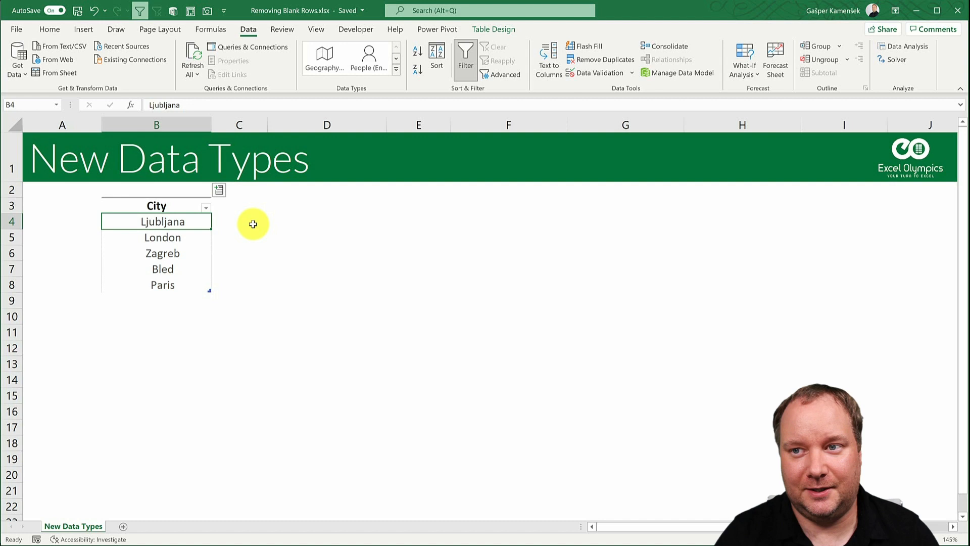
mouse_move(239, 220)
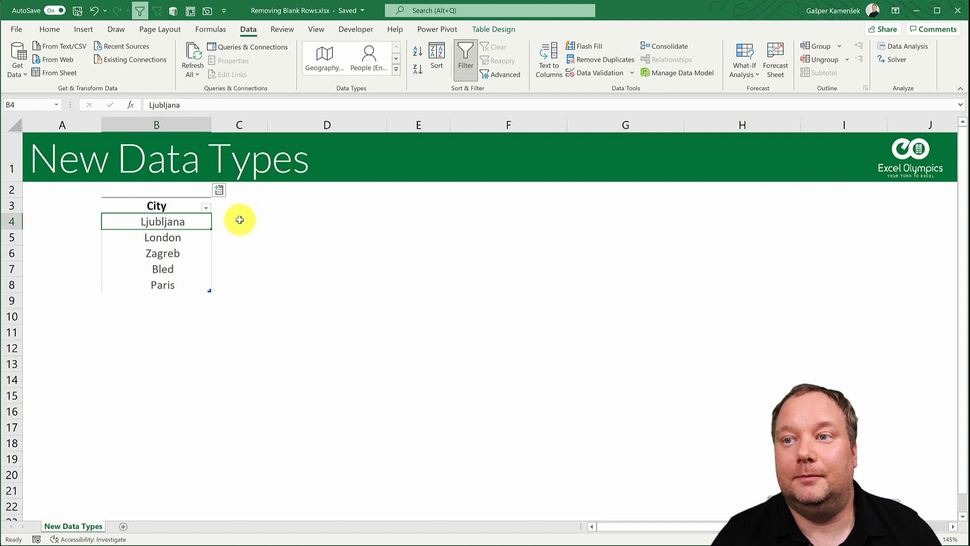
mouse_move(233, 232)
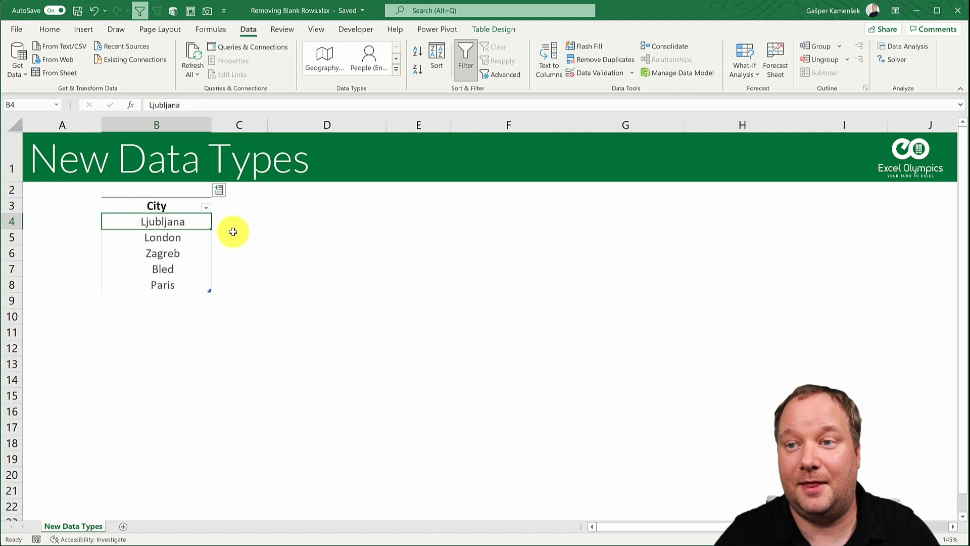
left_click(231, 220)
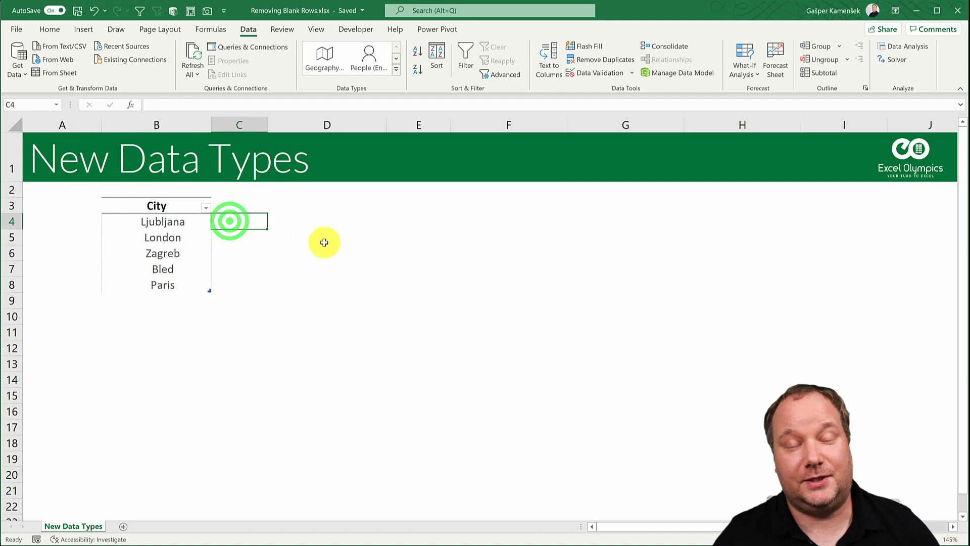
left_click(238, 222)
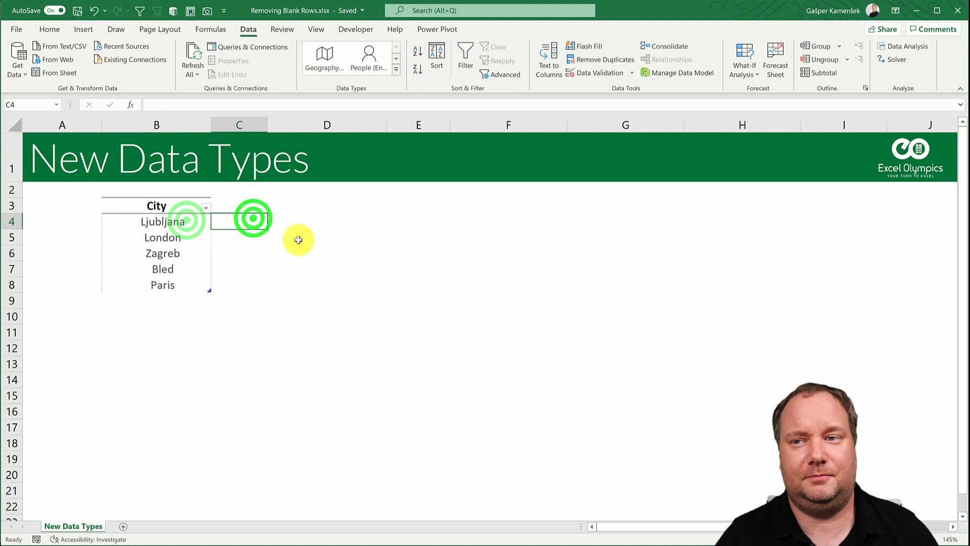
mouse_move(340, 267)
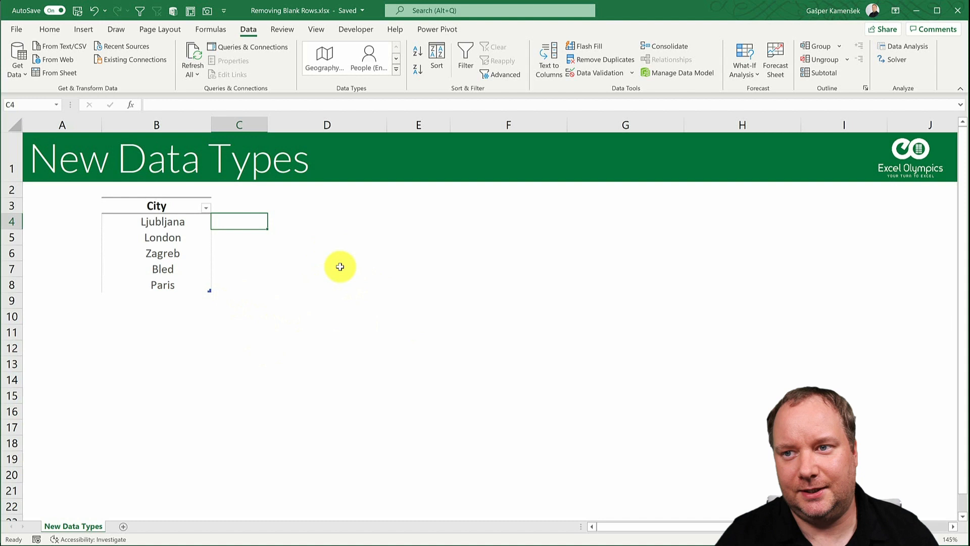
left_click(394, 74)
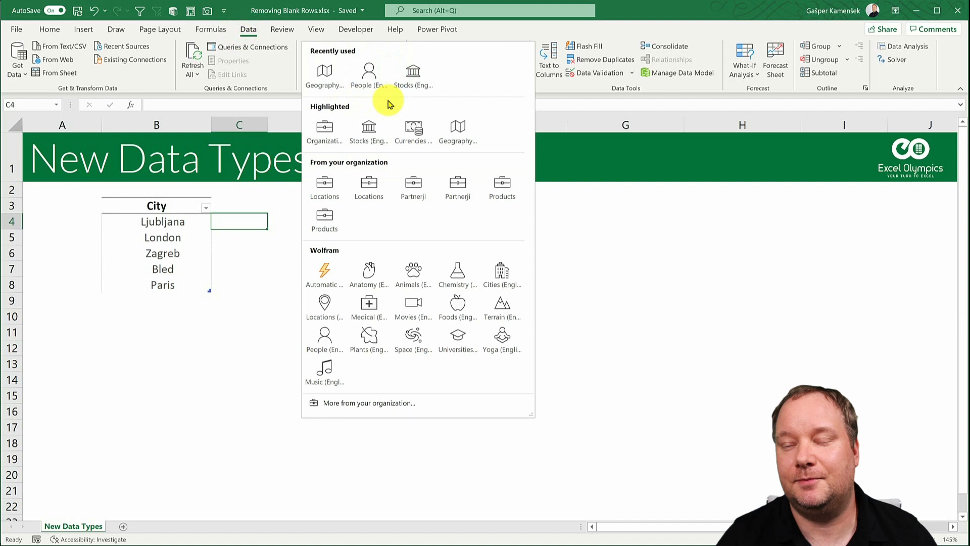
mouse_move(461, 70)
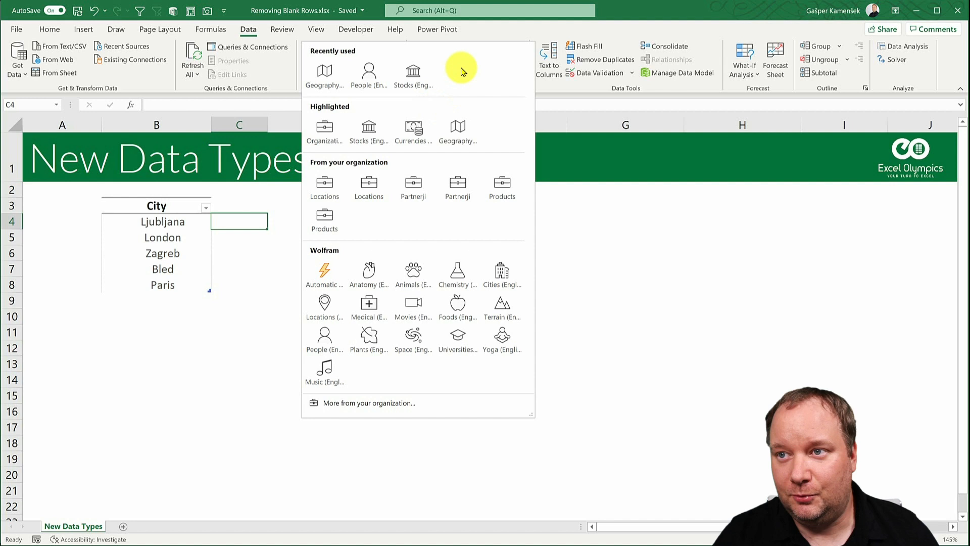
mouse_move(369, 129)
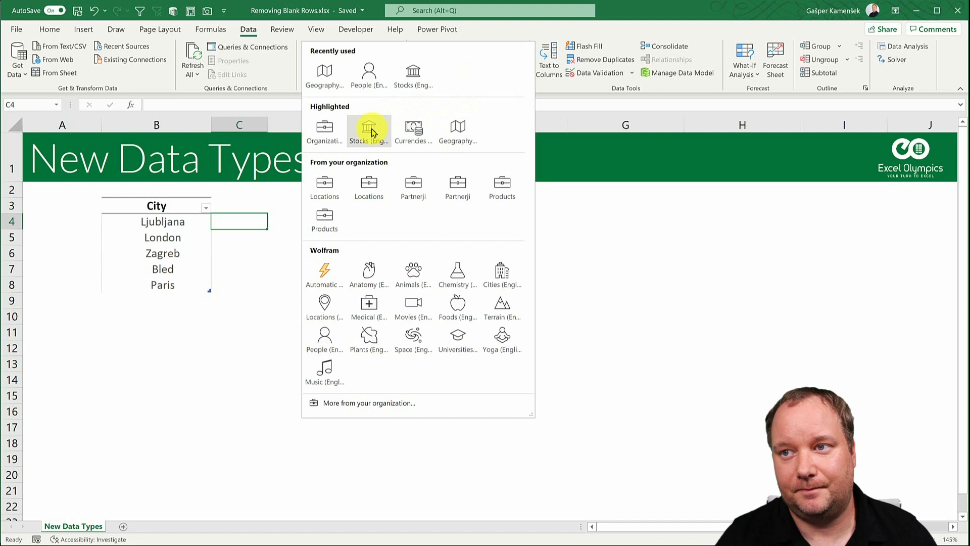
mouse_move(343, 126)
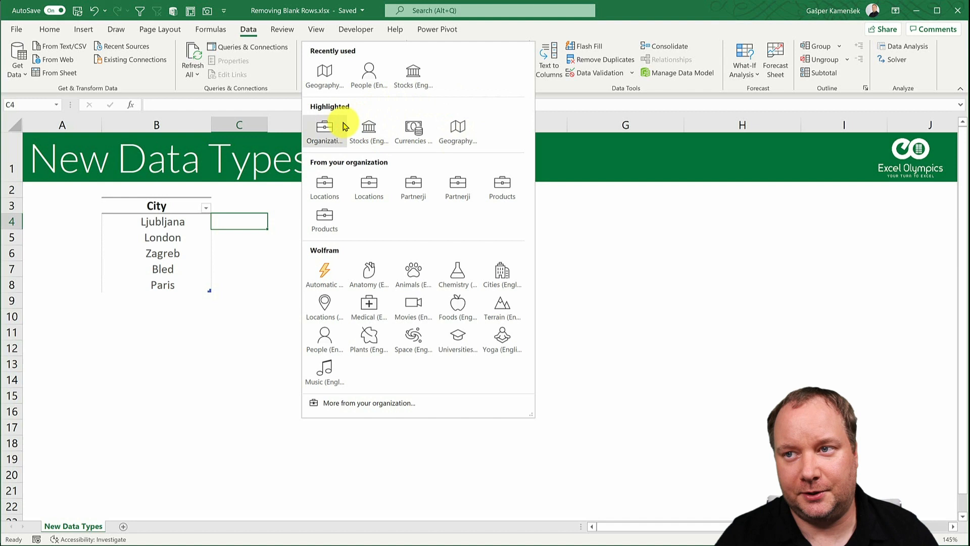
mouse_move(338, 279)
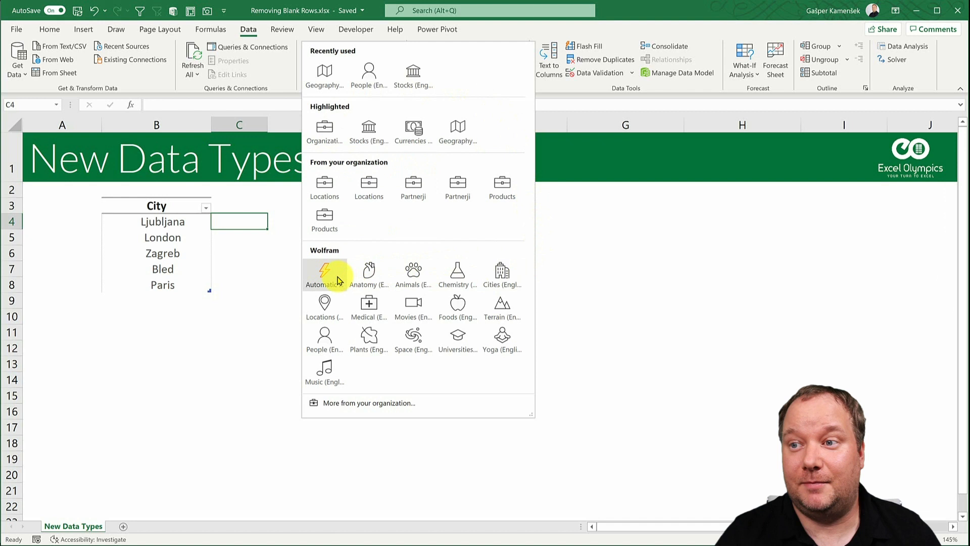
mouse_move(465, 282)
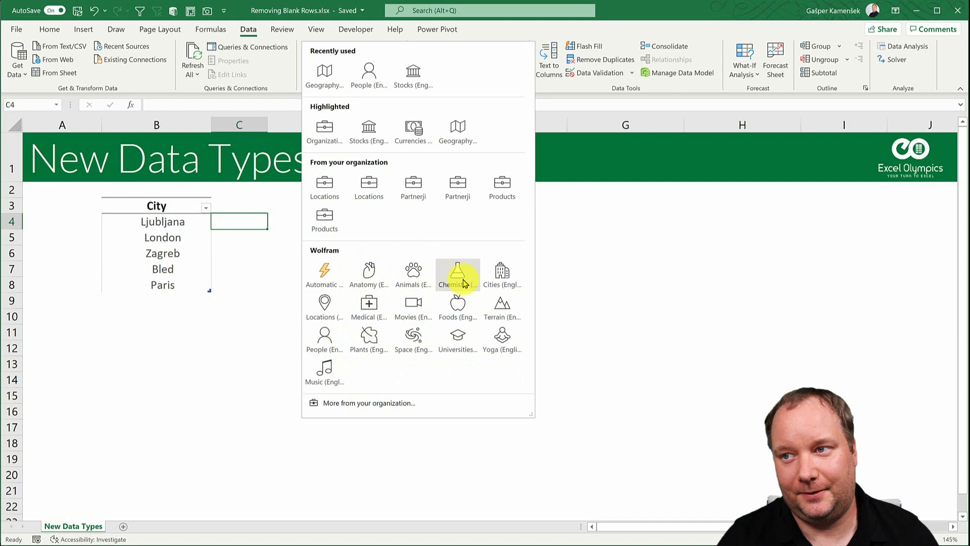
mouse_move(502, 272)
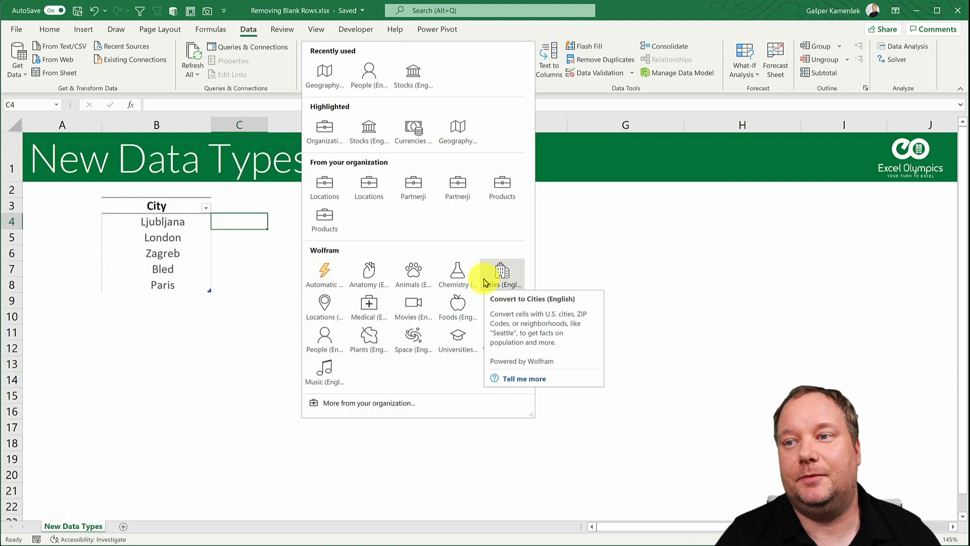
mouse_move(452, 362)
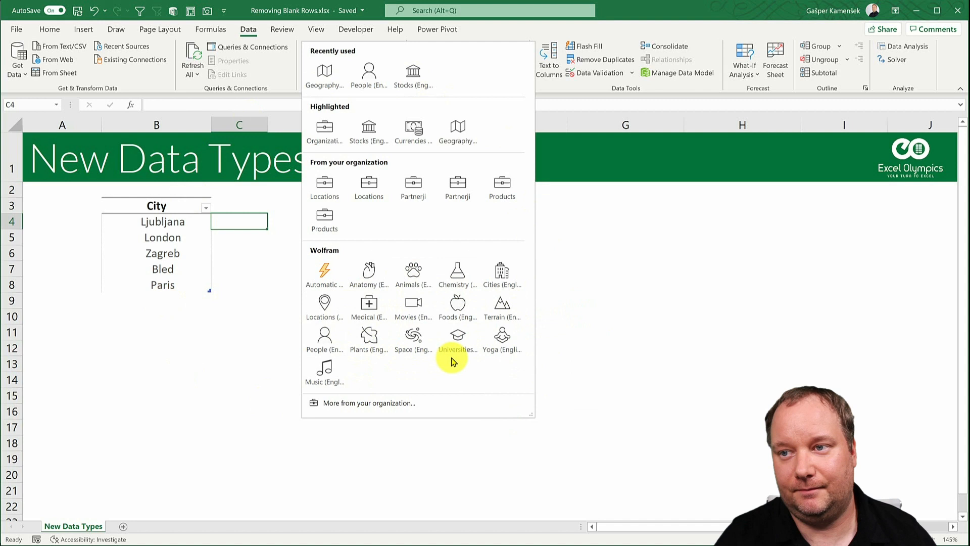
mouse_move(249, 223)
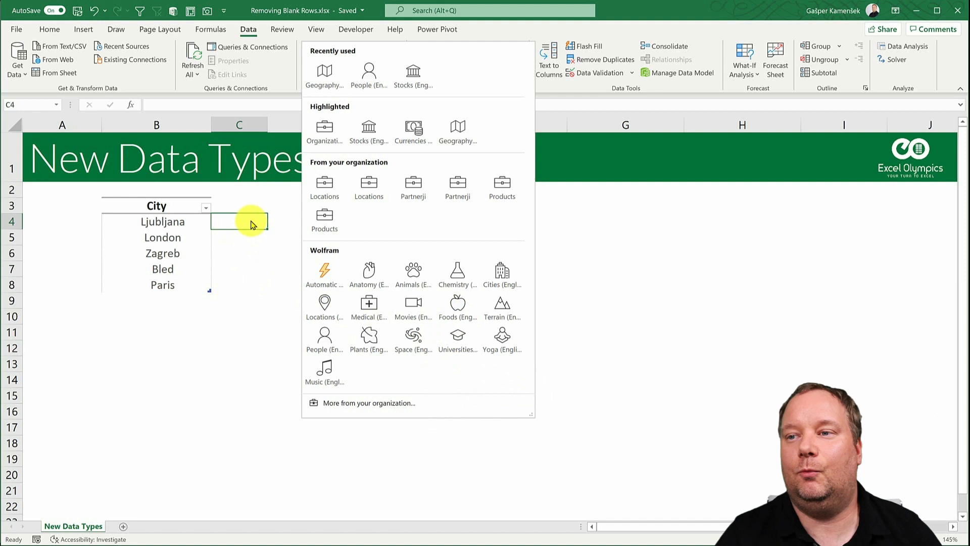
mouse_move(218, 261)
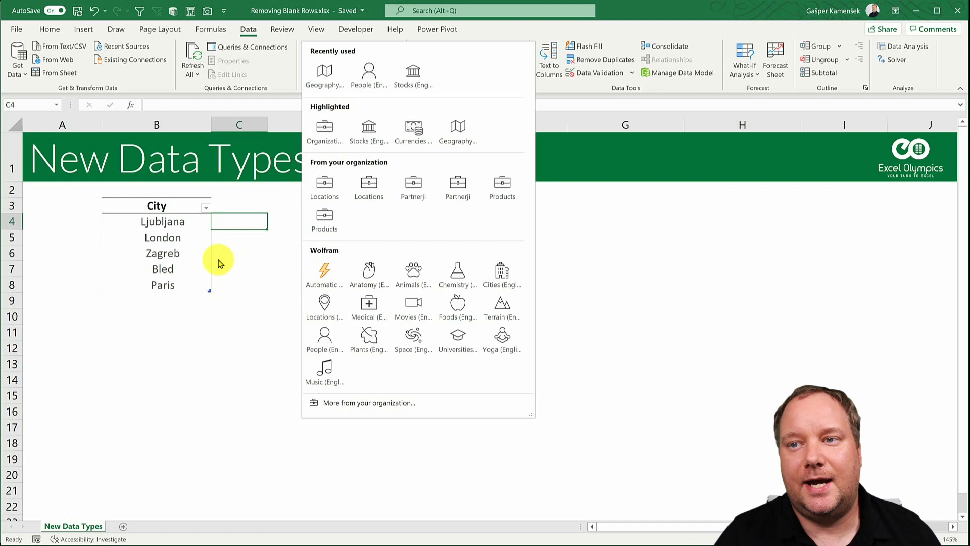
Insert Country/region and Currency code fields as new columns beside the linked cities.
left_click(163, 221)
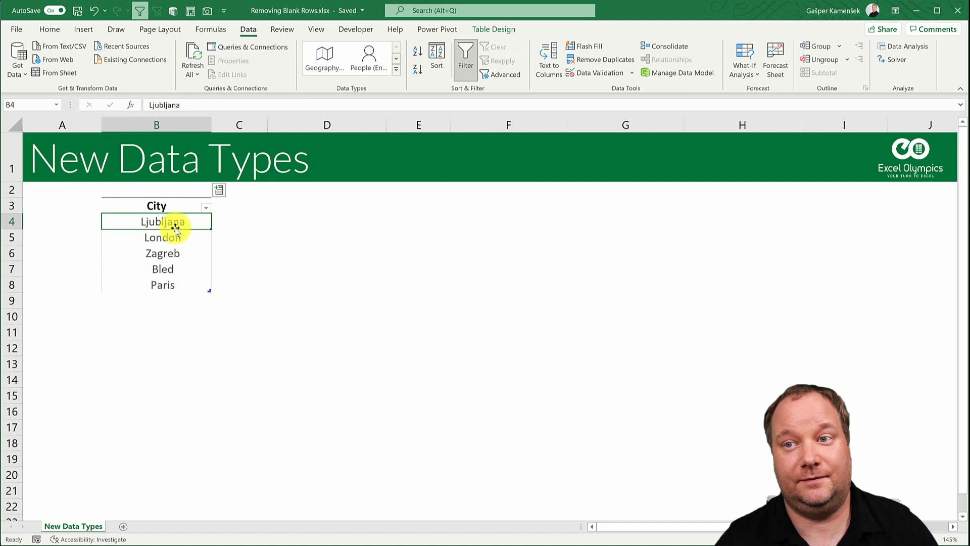
mouse_move(232, 222)
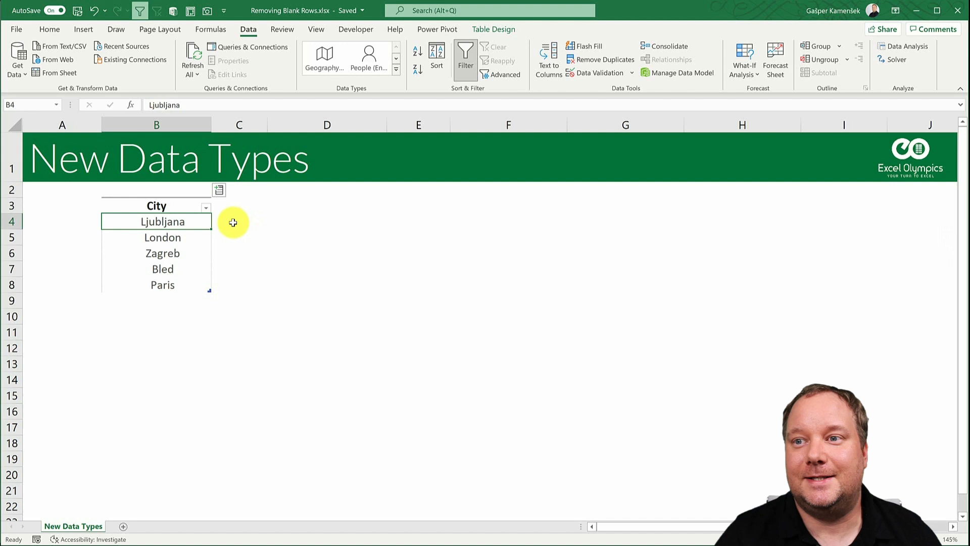
left_click(218, 190)
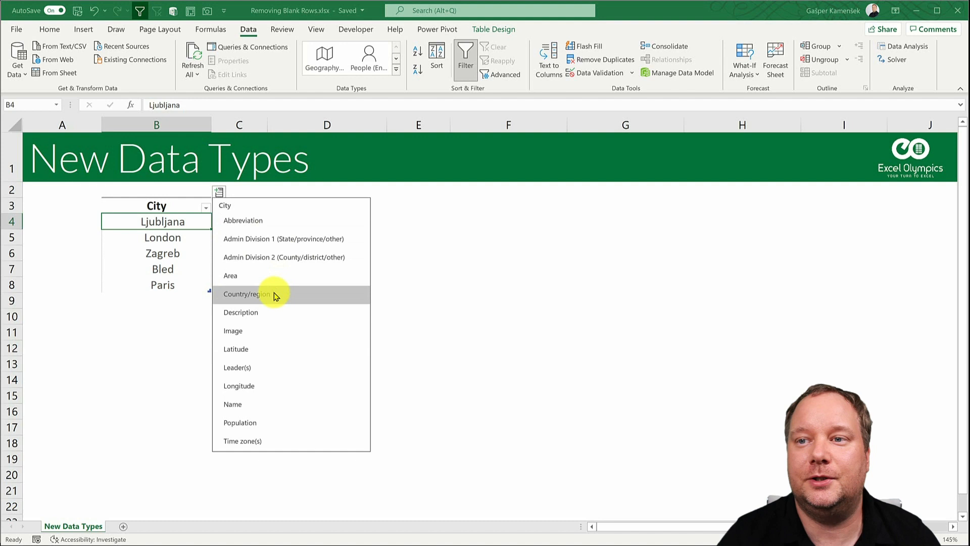
left_click(247, 294)
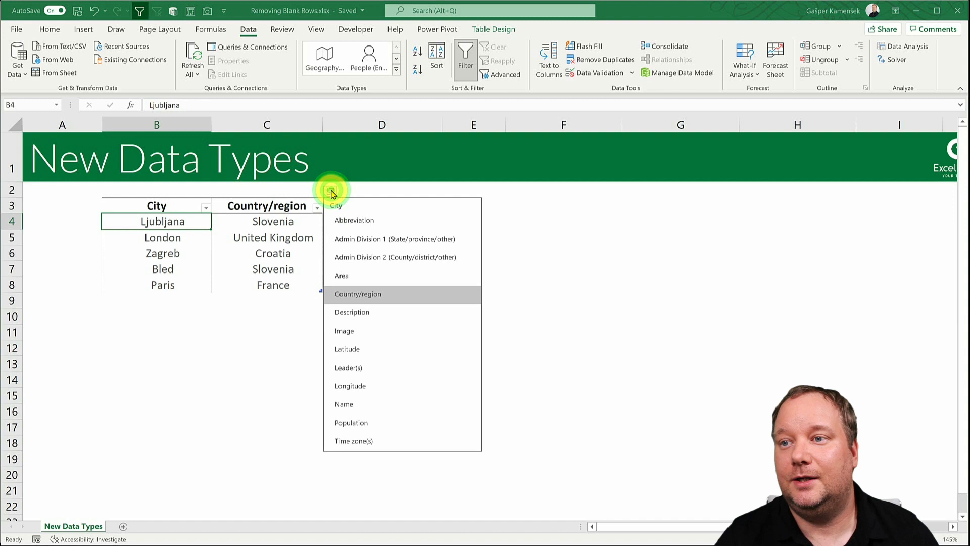
left_click(353, 221)
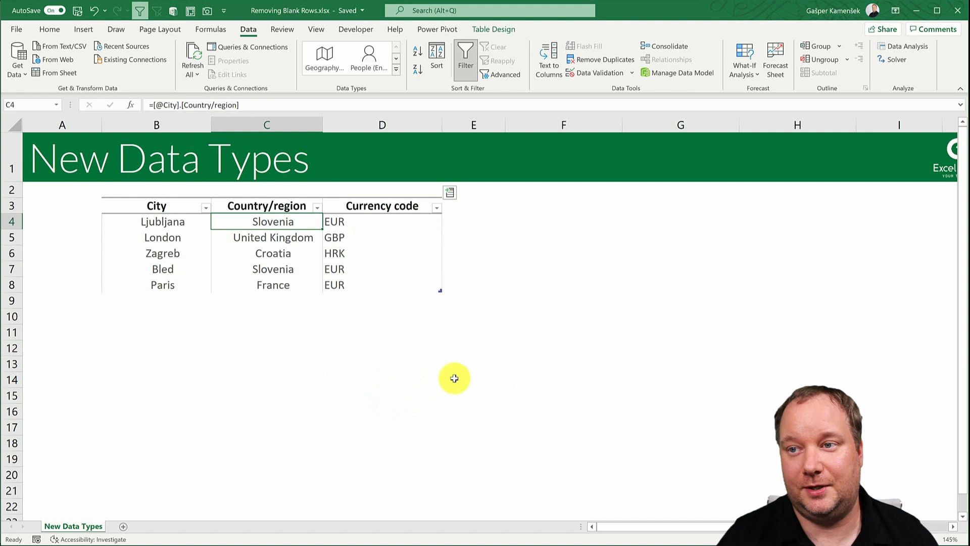
mouse_move(428, 334)
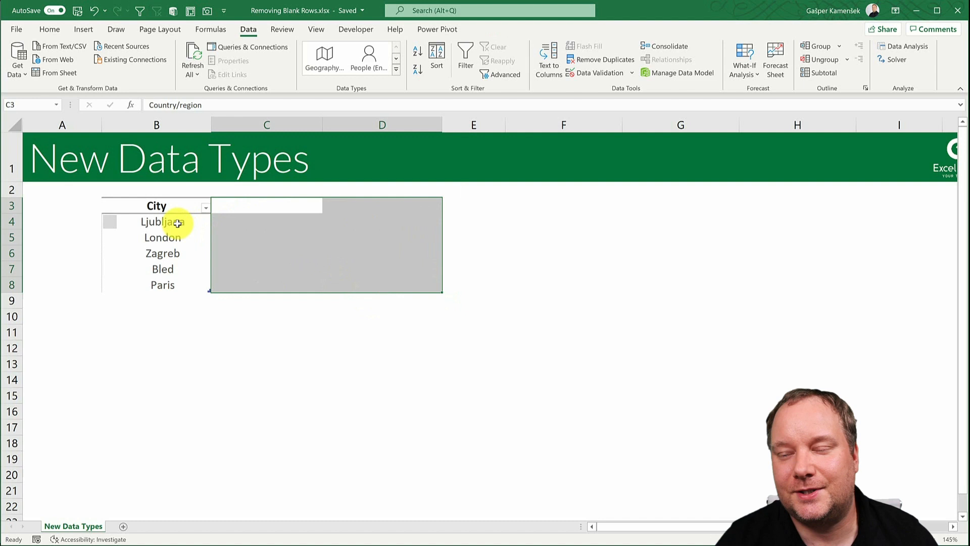
Delete the Country/region and Currency code columns and show the City header's filter menu.
left_click(156, 222)
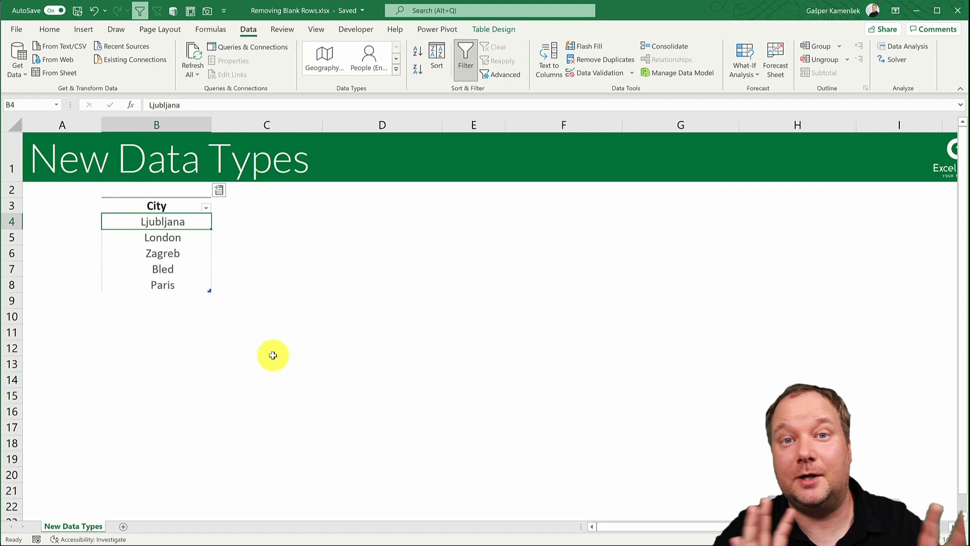
left_click(172, 223)
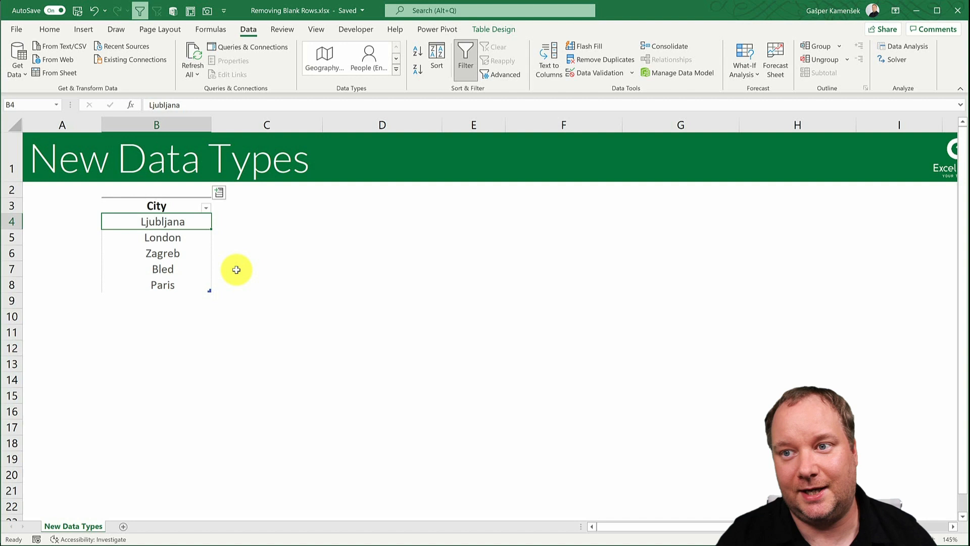
left_click(205, 207)
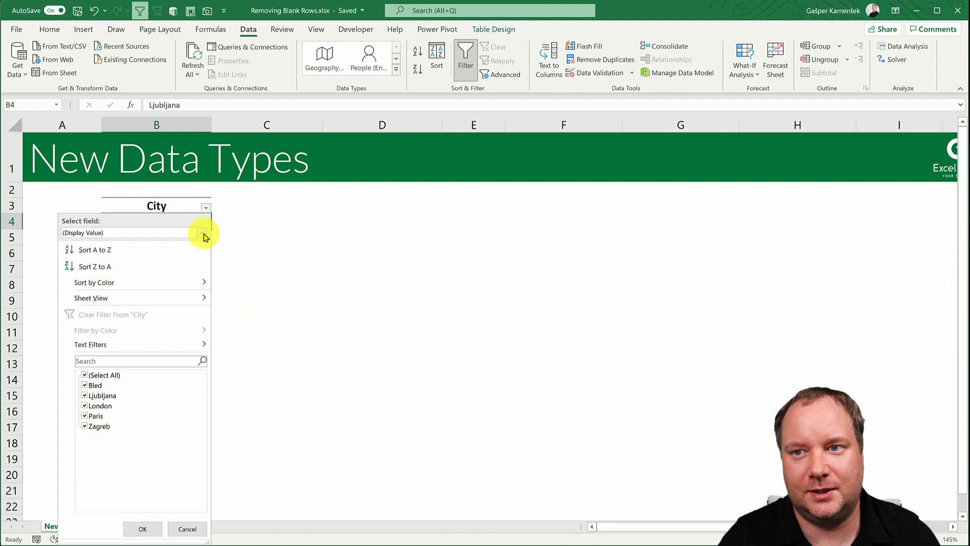
left_click(202, 232)
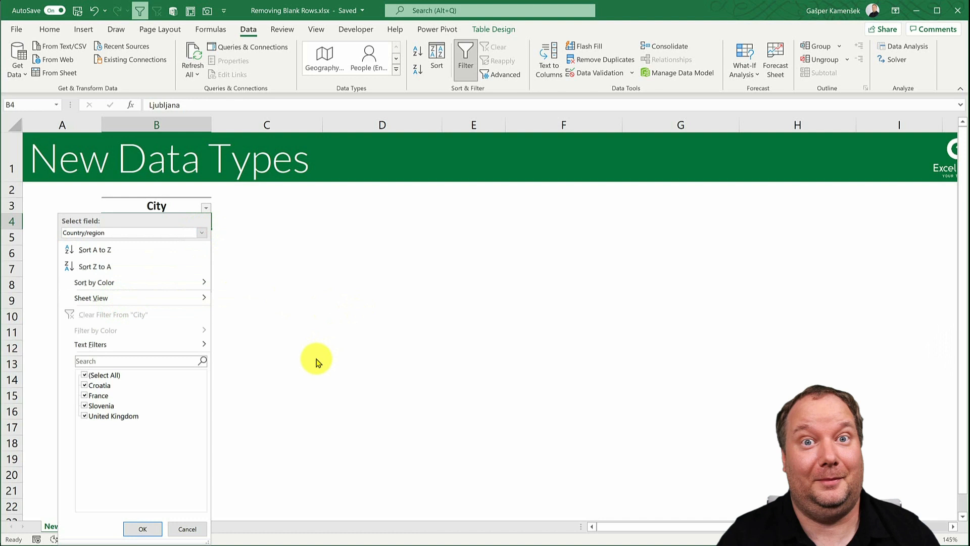
left_click(146, 529)
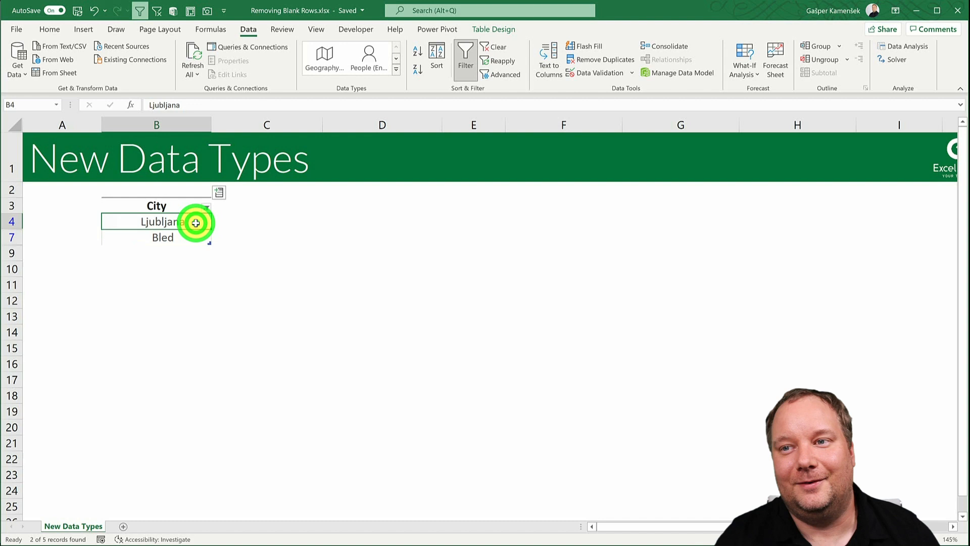
left_click(206, 206)
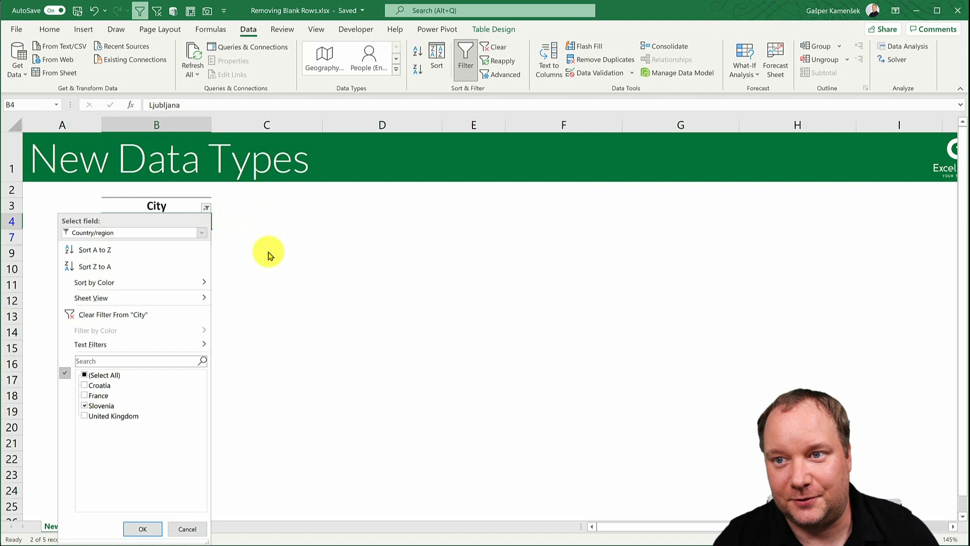
mouse_move(272, 244)
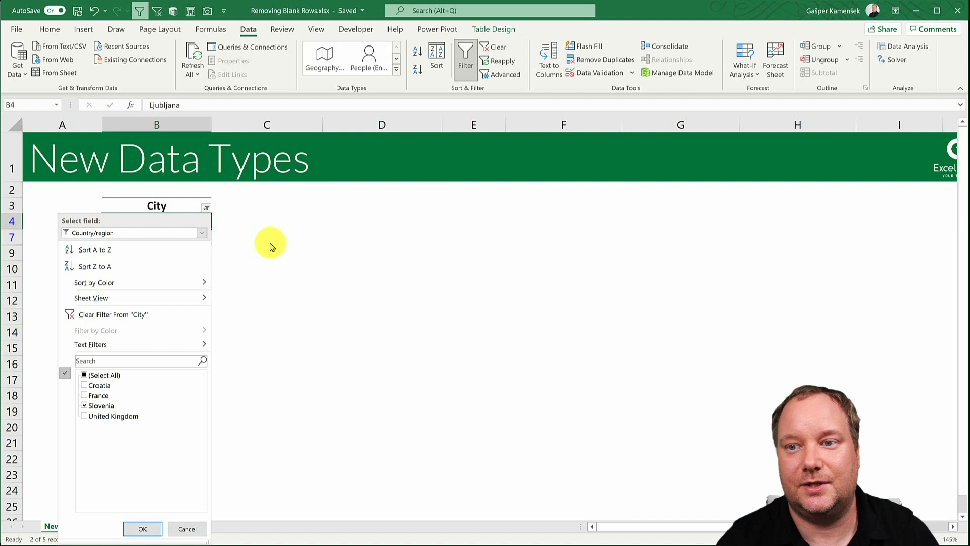
left_click(142, 528)
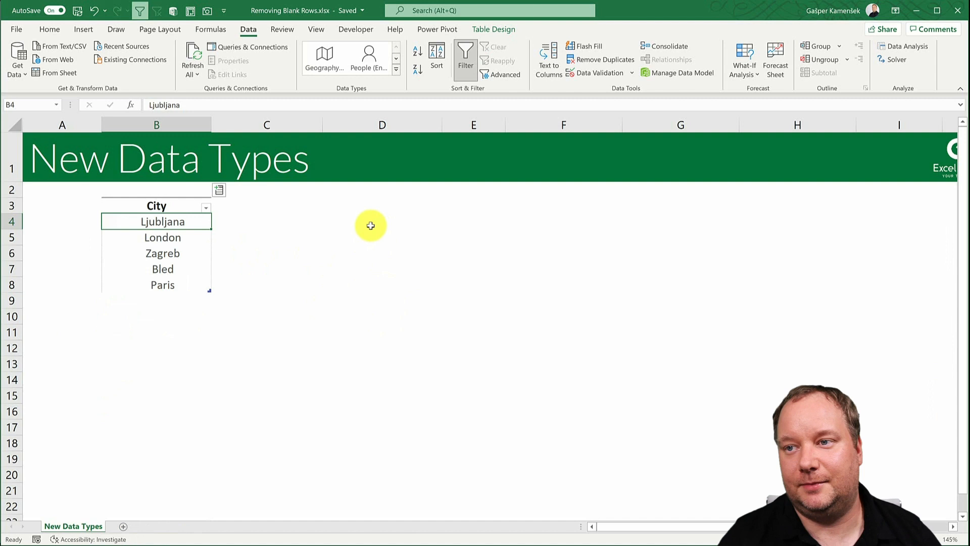
Insert the Population field for the cities and add Berlin to the city list.
left_click(219, 190)
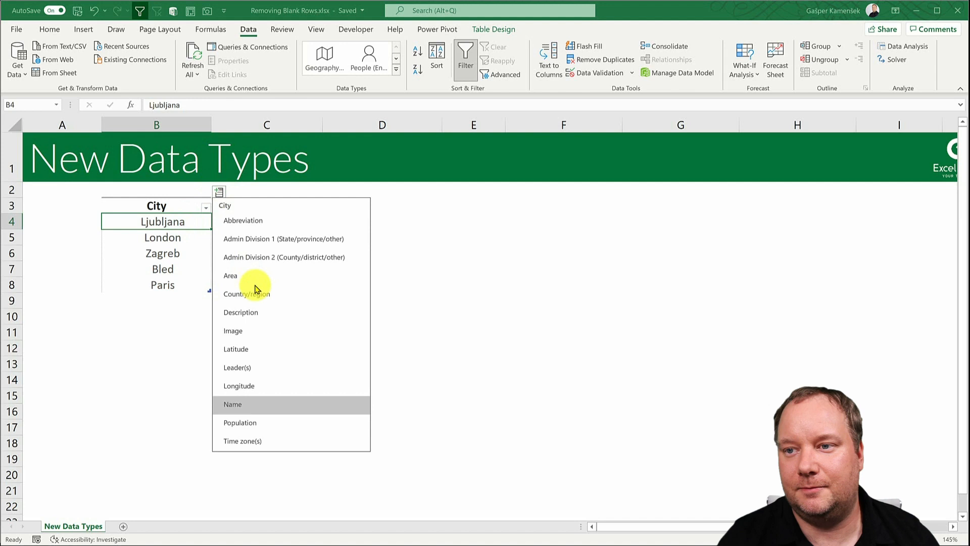
left_click(240, 422)
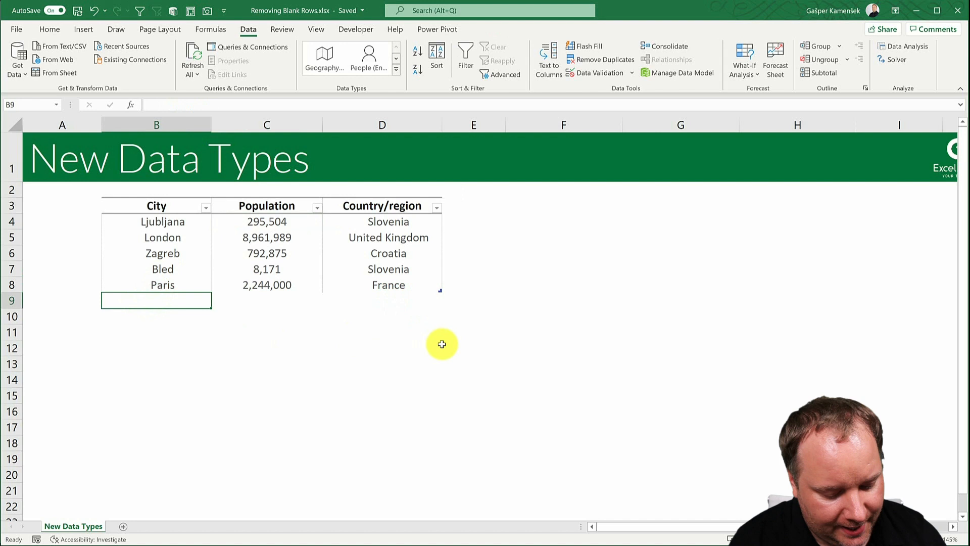
type("Berlin")
left_click(156, 316)
type("New York City")
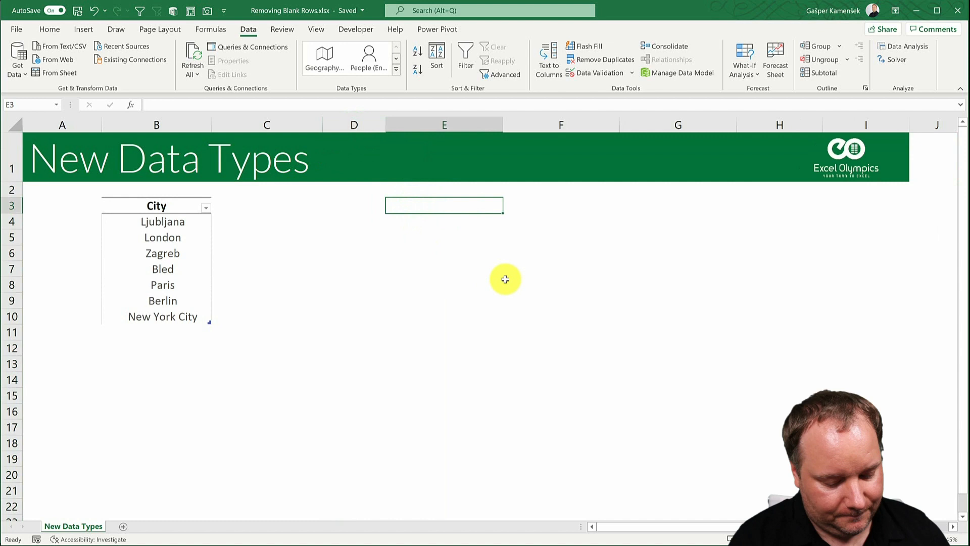
Enter USD/EUR, convert it to a Currencies data type and pull its 0.84 exchange rate.
type("USD/EUR")
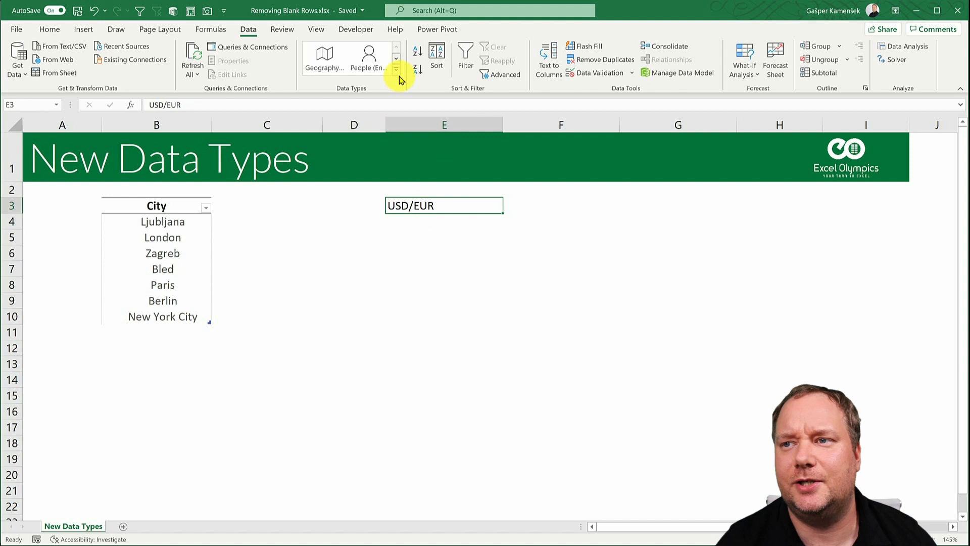
left_click(395, 68)
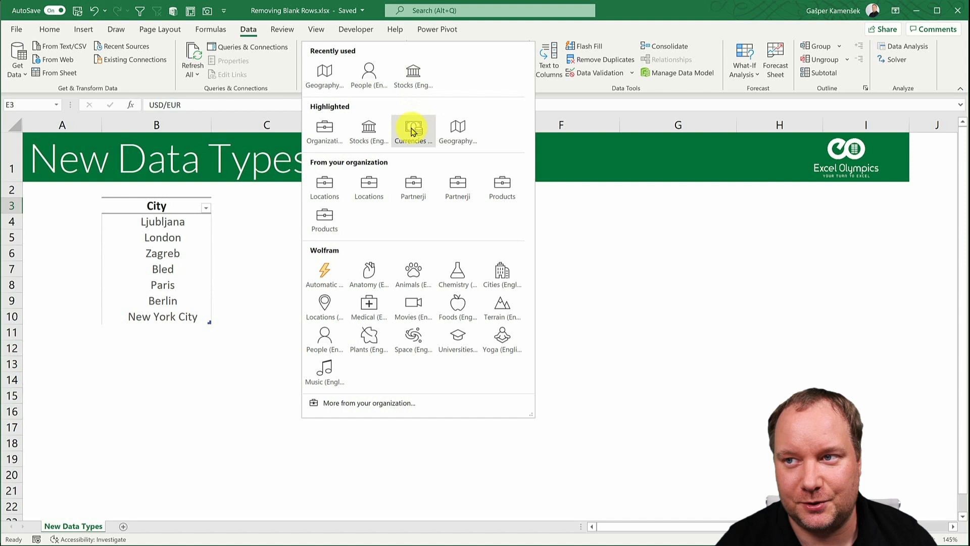
left_click(413, 128)
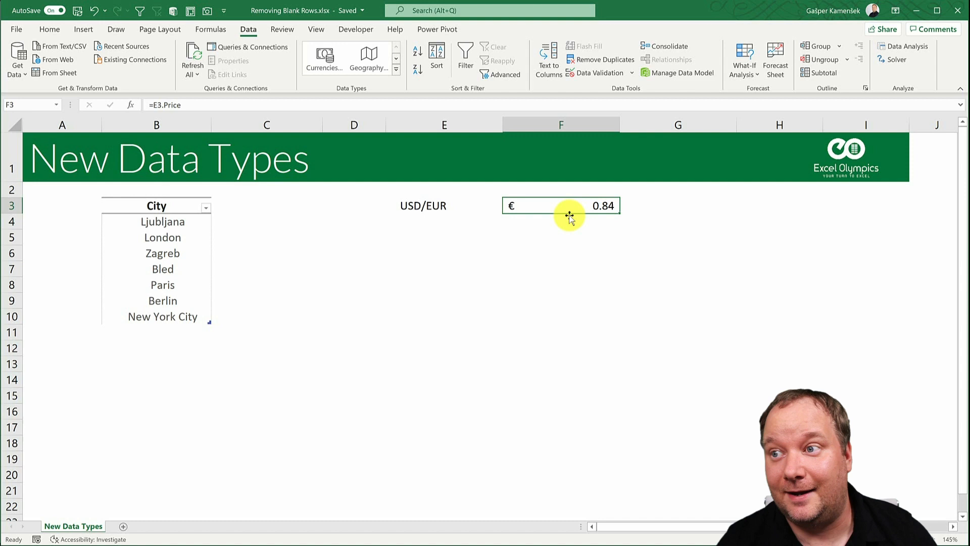
mouse_move(598, 199)
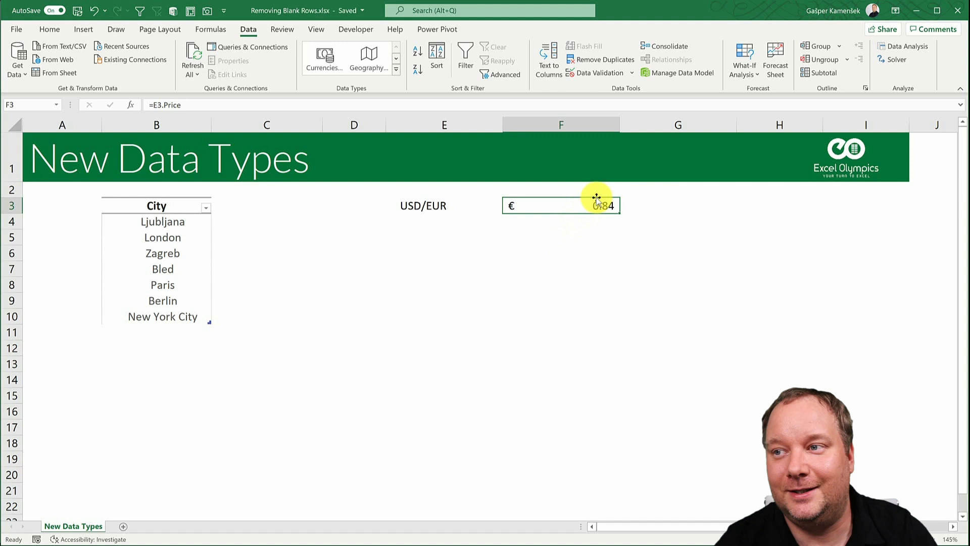
mouse_move(582, 267)
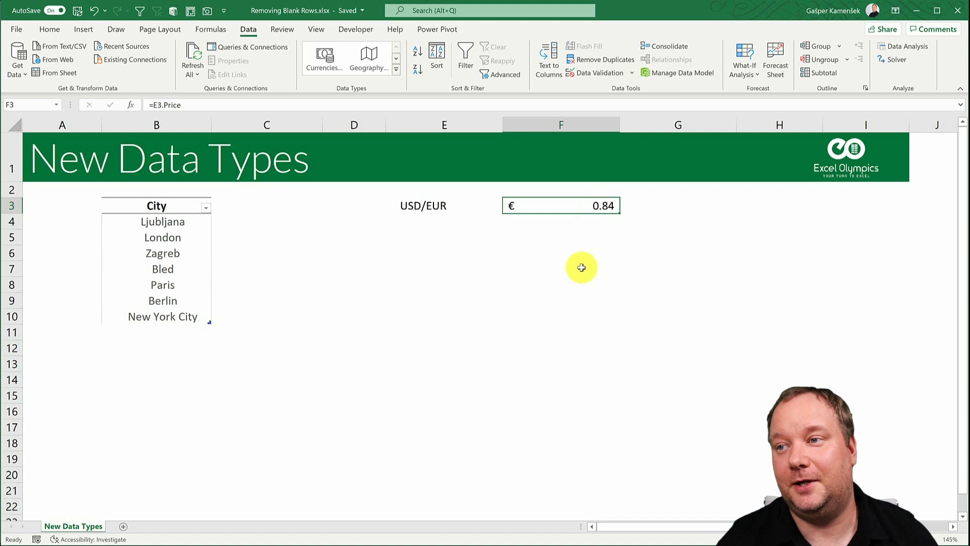
left_click(444, 269)
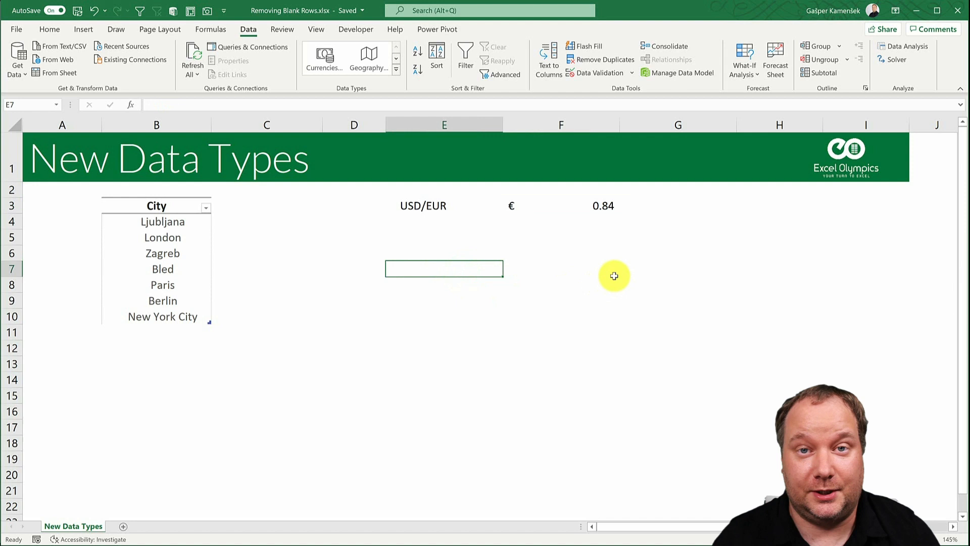
Enter Albert Einstein in E7 as a People data type and pull his birthplace Ulm with =E7.
left_click(467, 270)
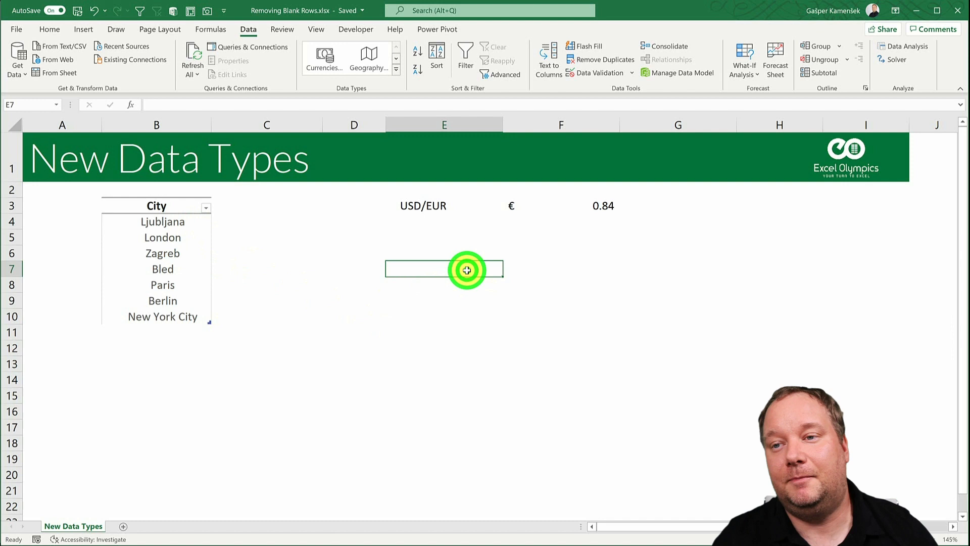
mouse_move(552, 295)
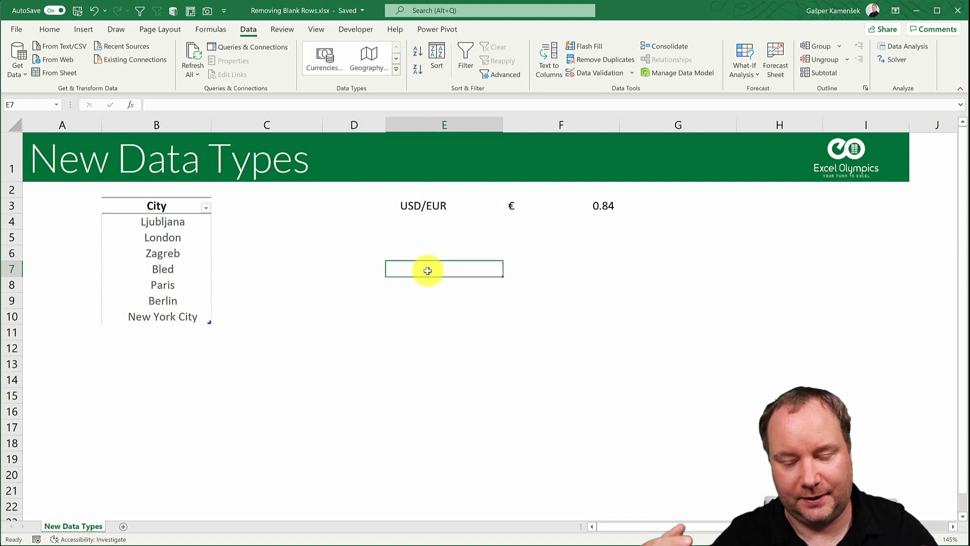
type("Albert")
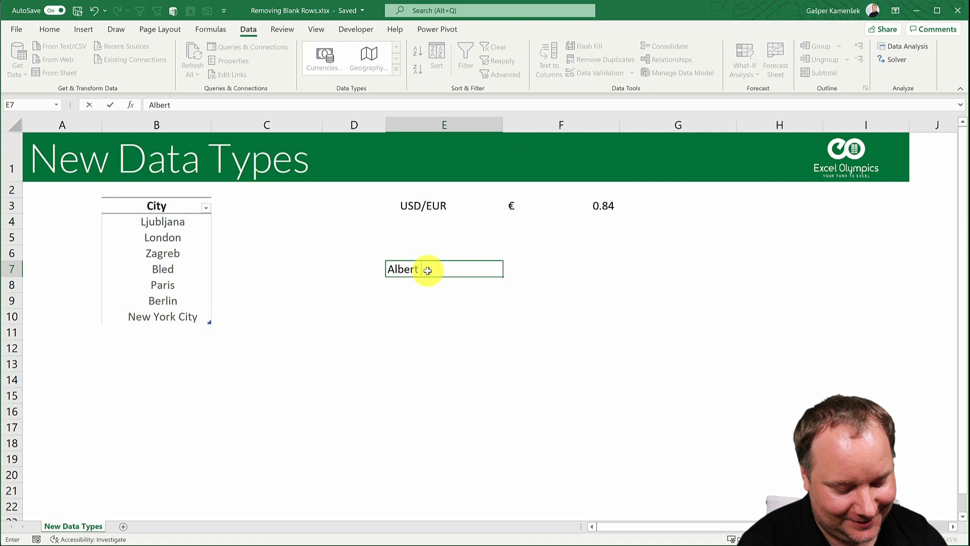
left_click(394, 56)
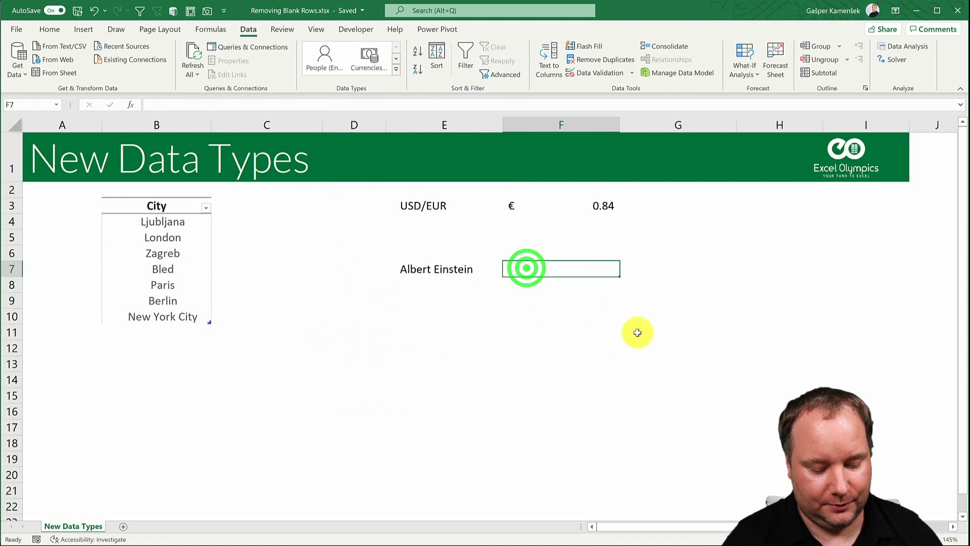
type("=E7.[place of birth")
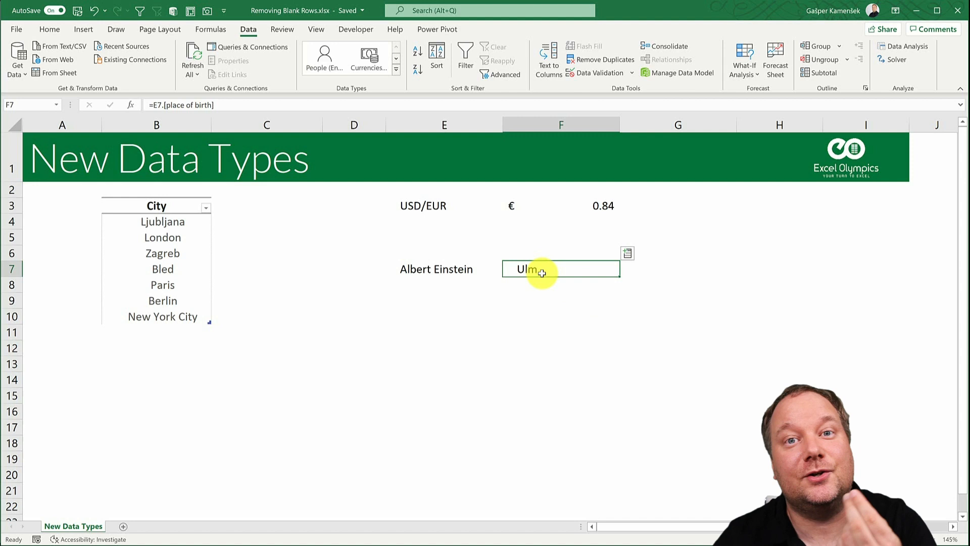
left_click(627, 252)
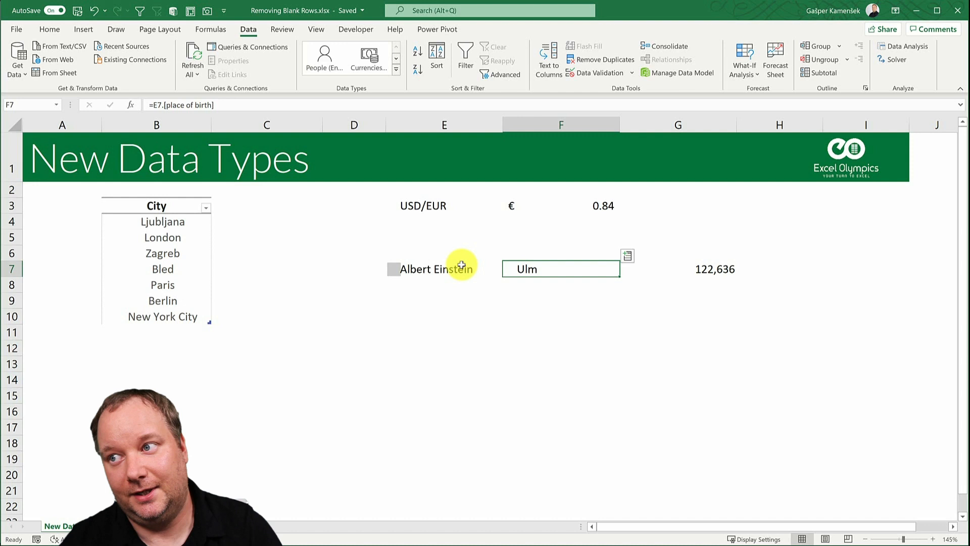
Spill Ulm's notable people (Einstein, Bosch, Knef, Eppler) with portrait images beside the names.
left_click(626, 256)
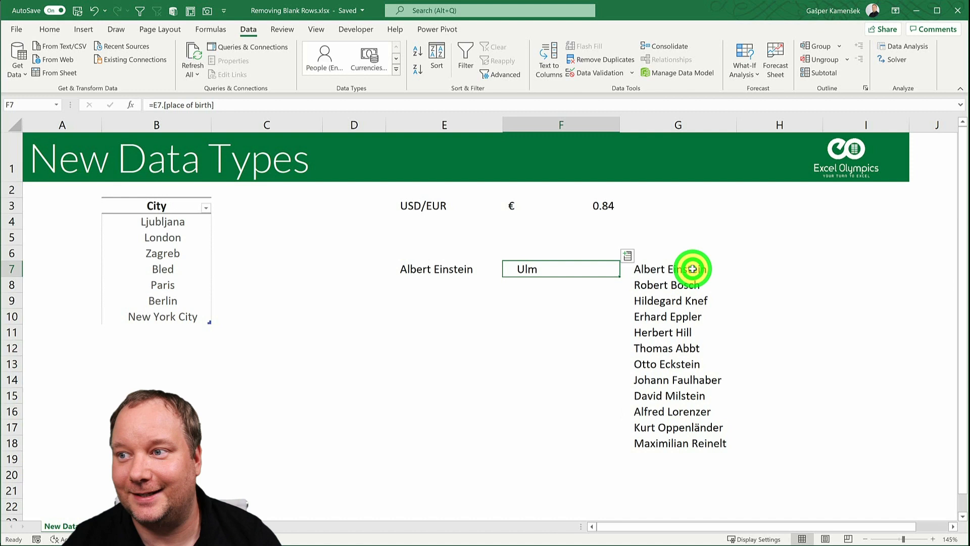
left_click(689, 268)
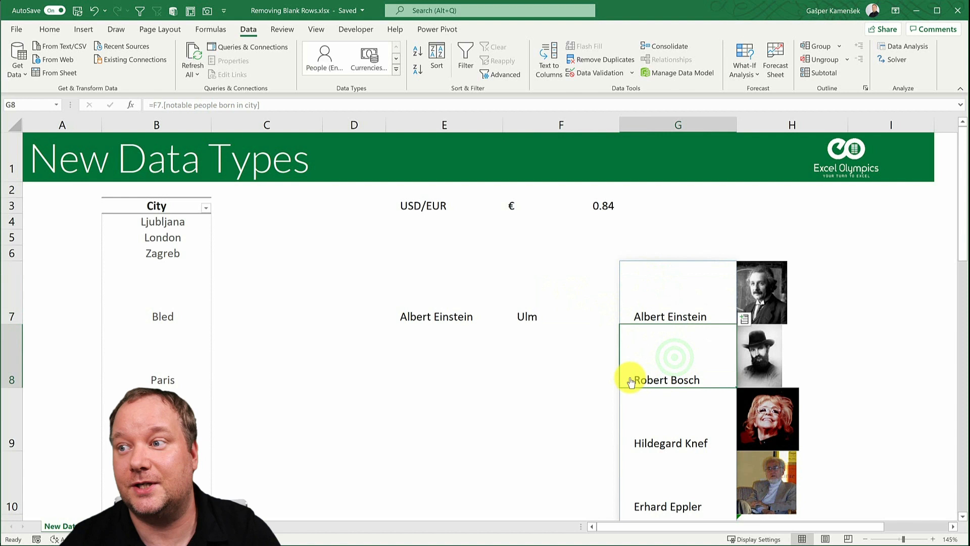
Add Germany and its capital Berlin from the Ulm entry to Einstein's row.
left_click(548, 285)
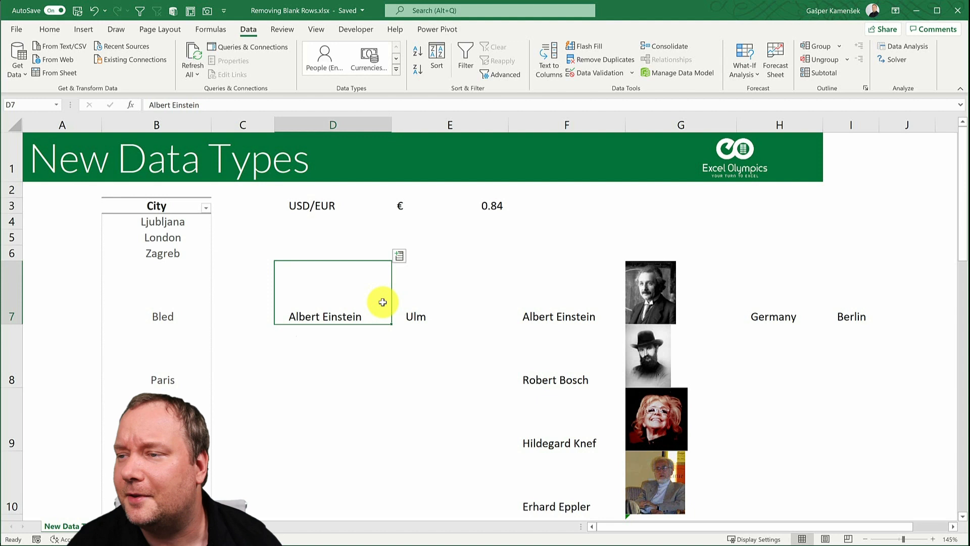
left_click(323, 295)
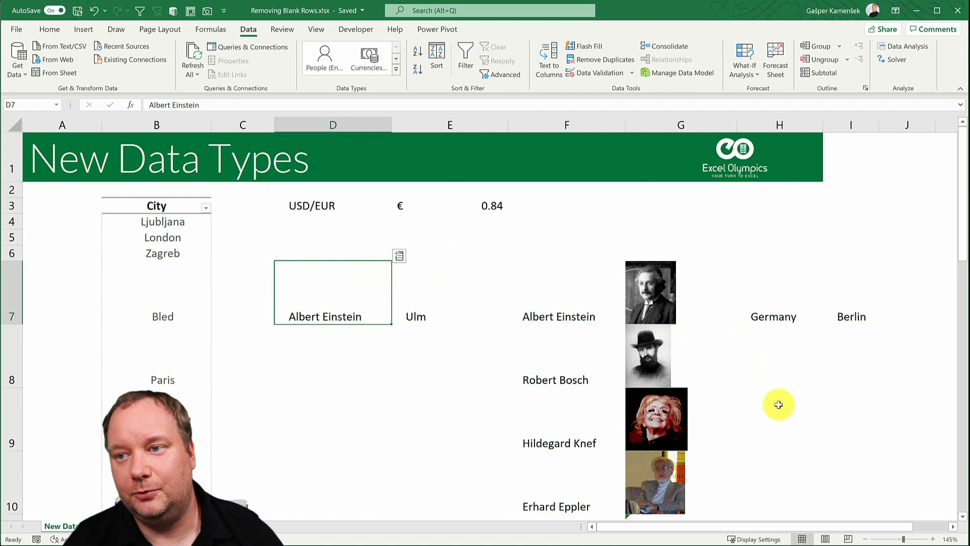
mouse_move(346, 389)
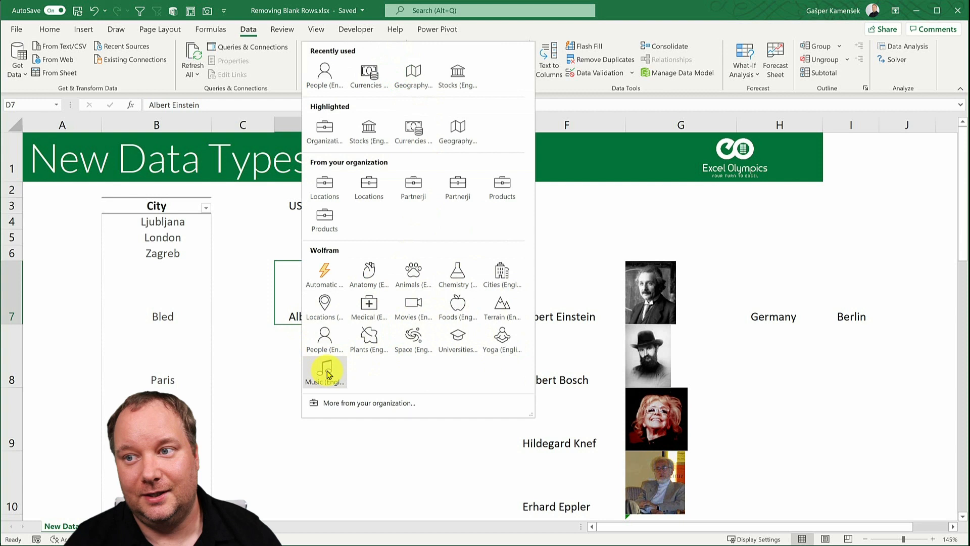
mouse_move(412, 338)
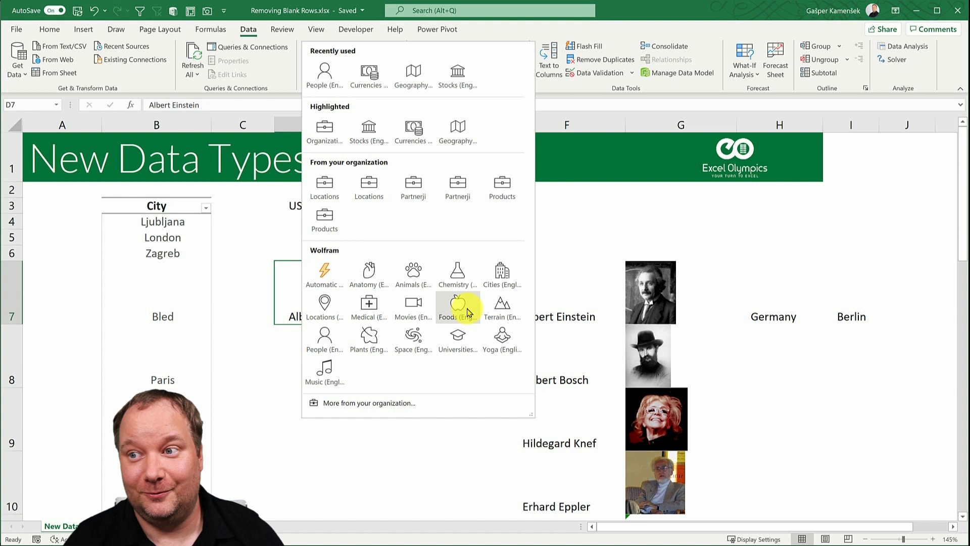
mouse_move(471, 313)
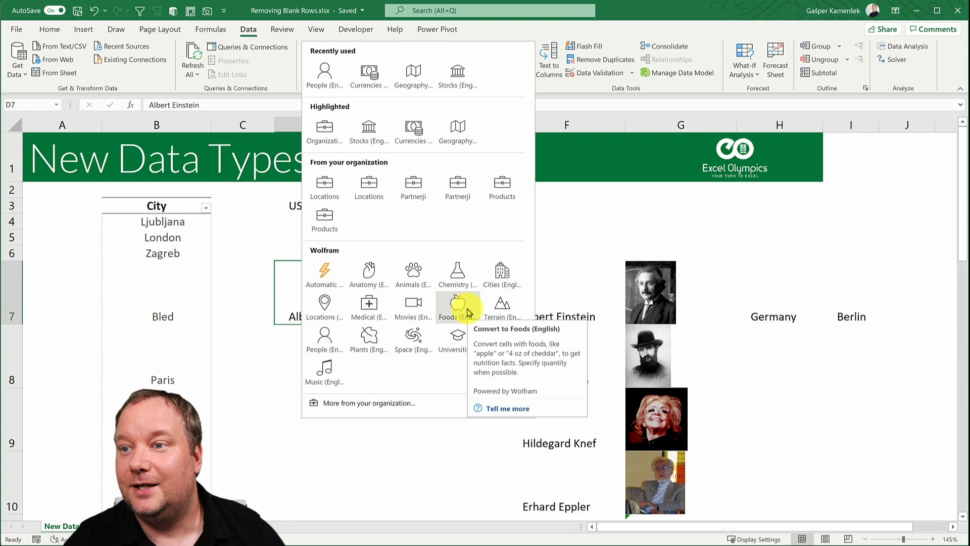
mouse_move(457, 271)
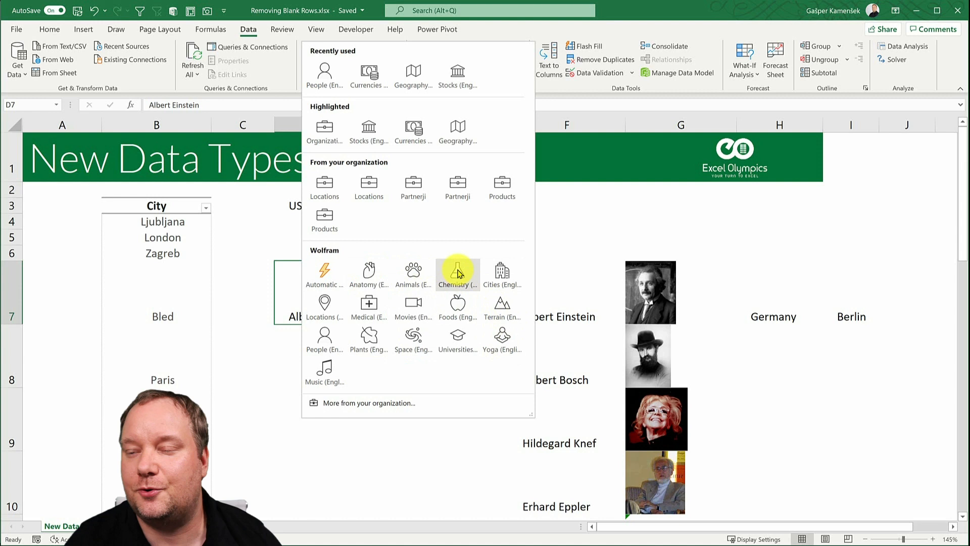
mouse_move(413, 270)
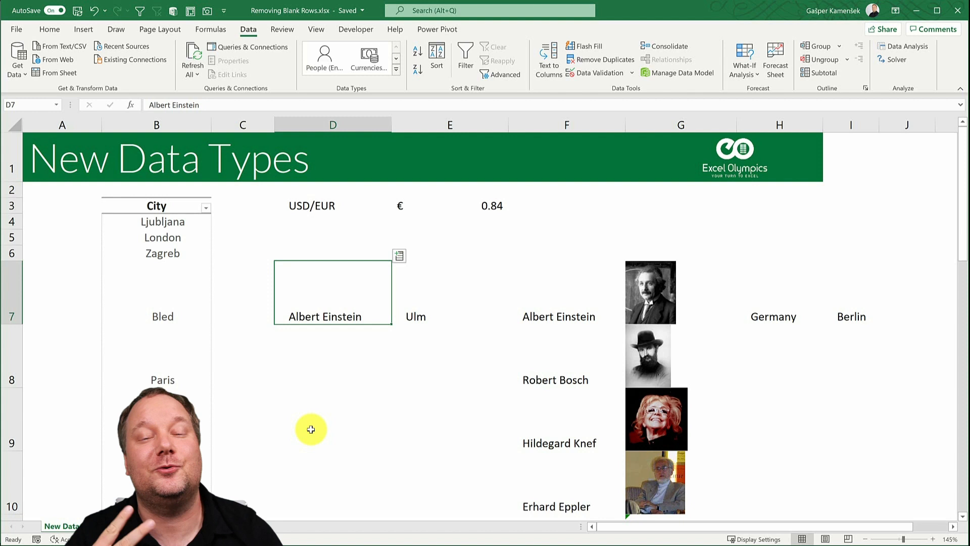
Expand the Data Types gallery again, showing People and Currencies among recent types.
left_click(393, 69)
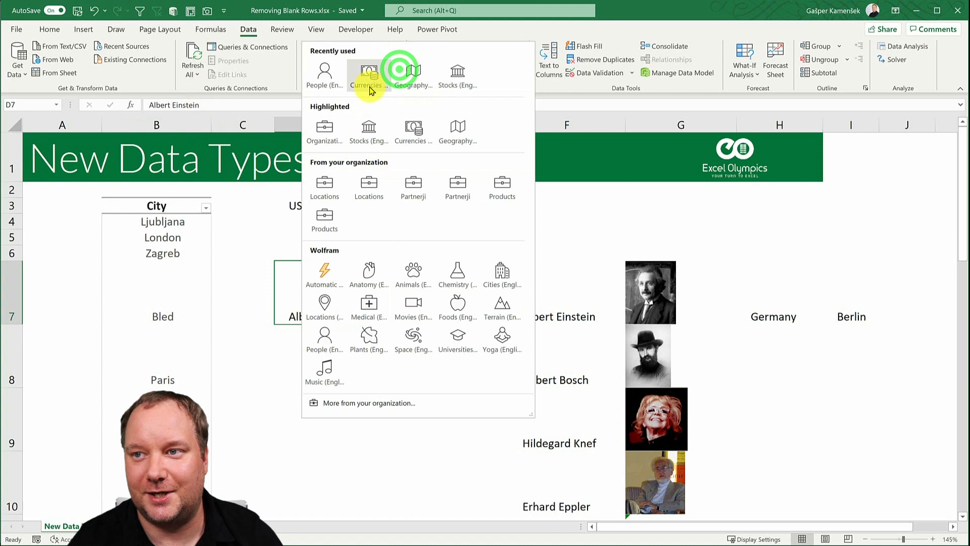